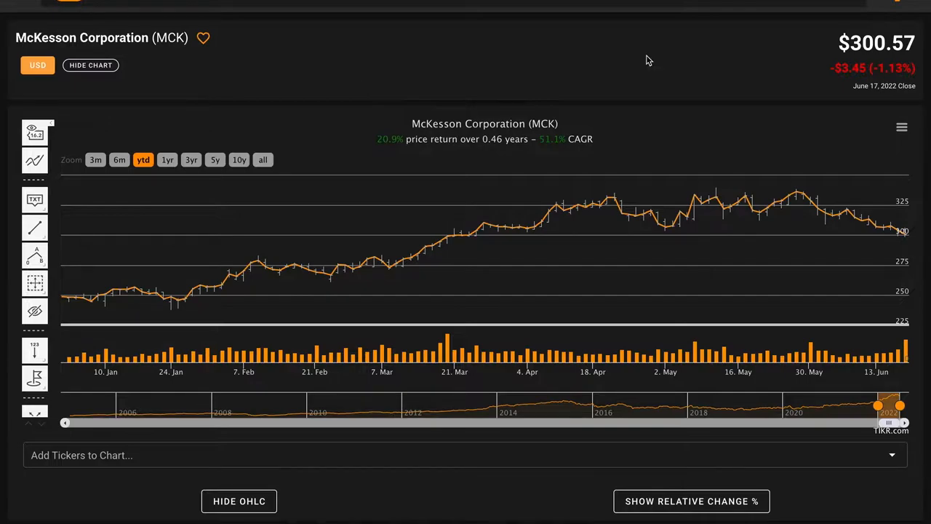
mouse_move(821, 45)
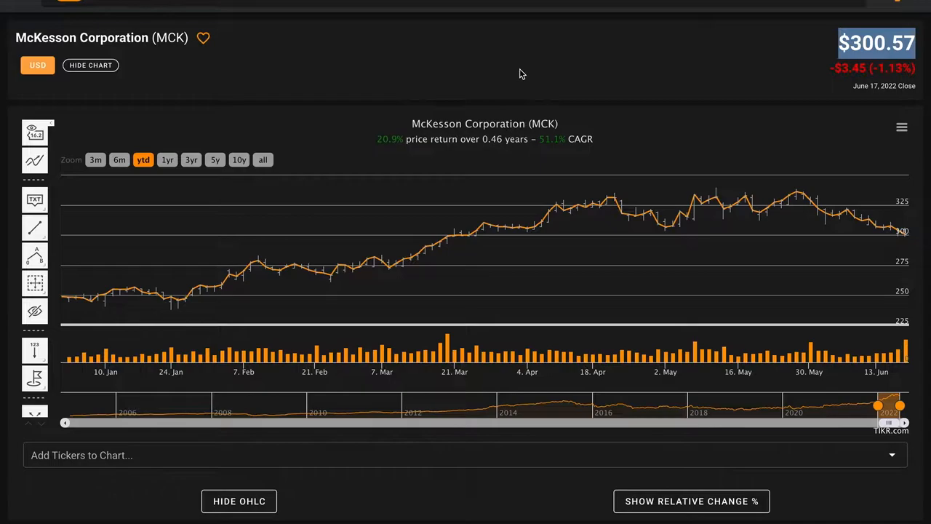
mouse_move(163, 116)
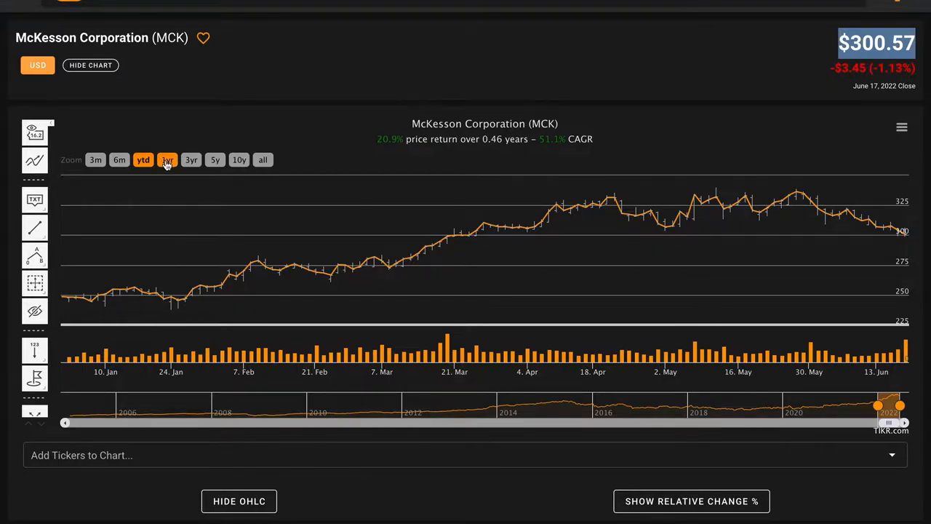
Step the MCK chart through 1-year, 3-year and 10-year ranges, ending on full history since 2005
click(166, 158)
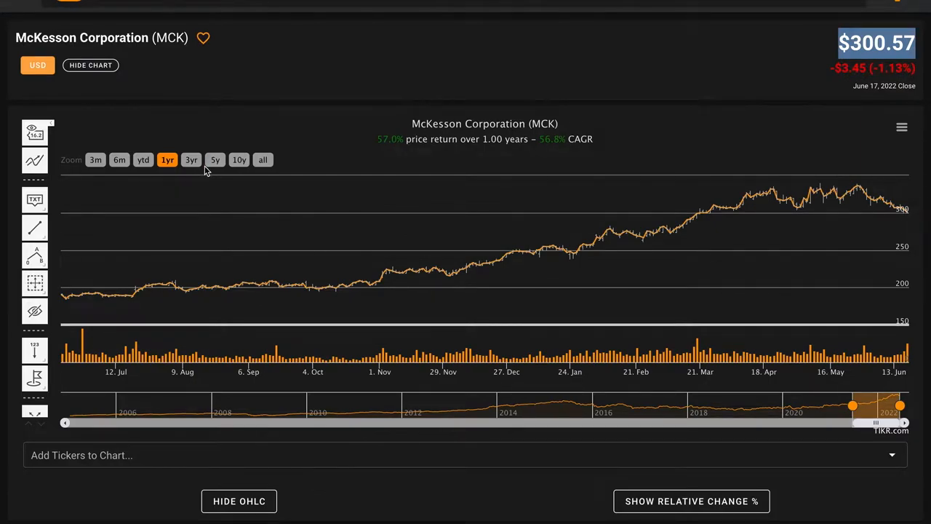
click(190, 159)
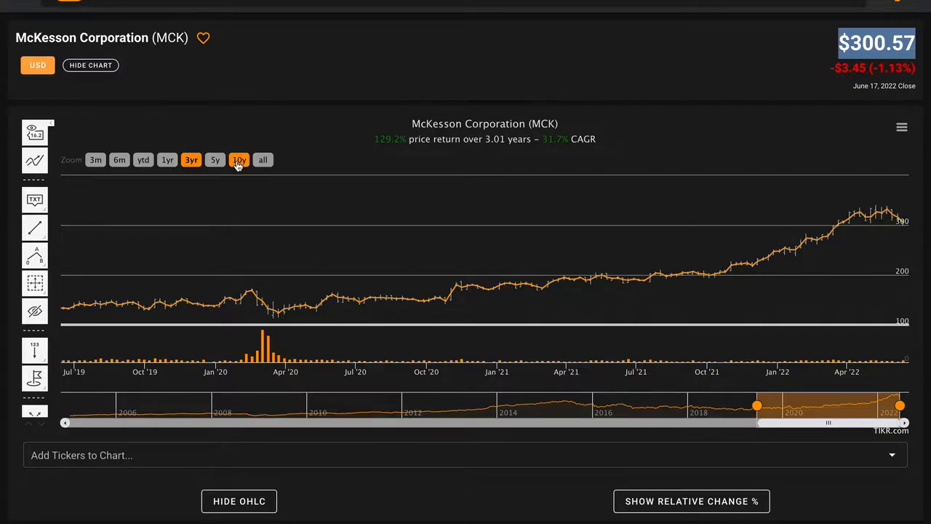
click(239, 158)
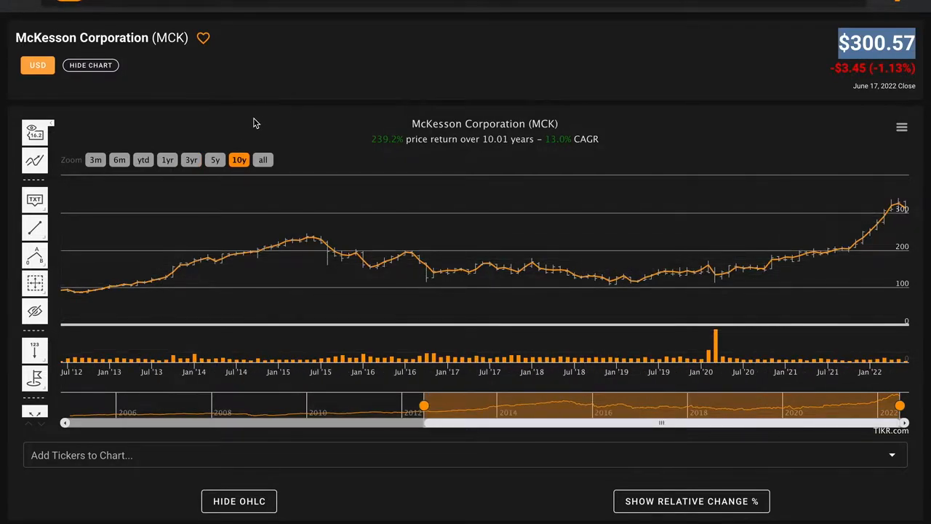
click(262, 158)
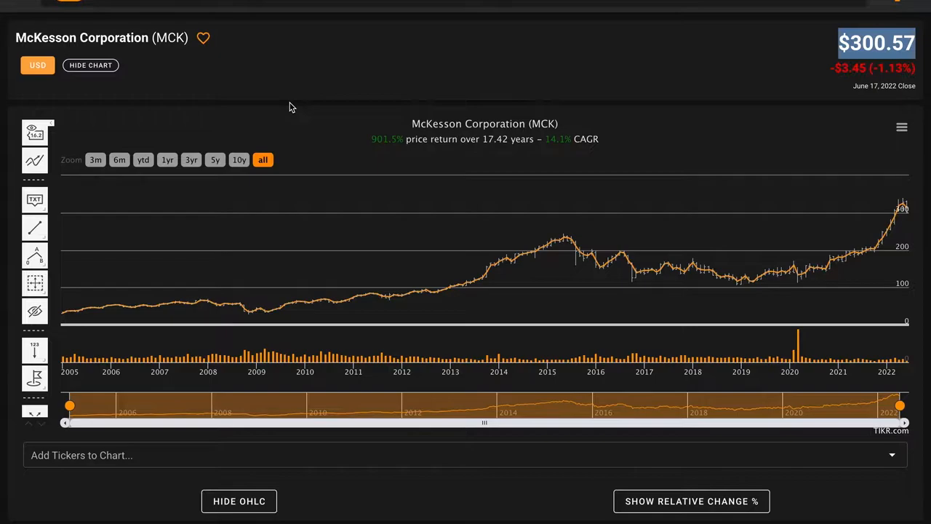
mouse_move(323, 96)
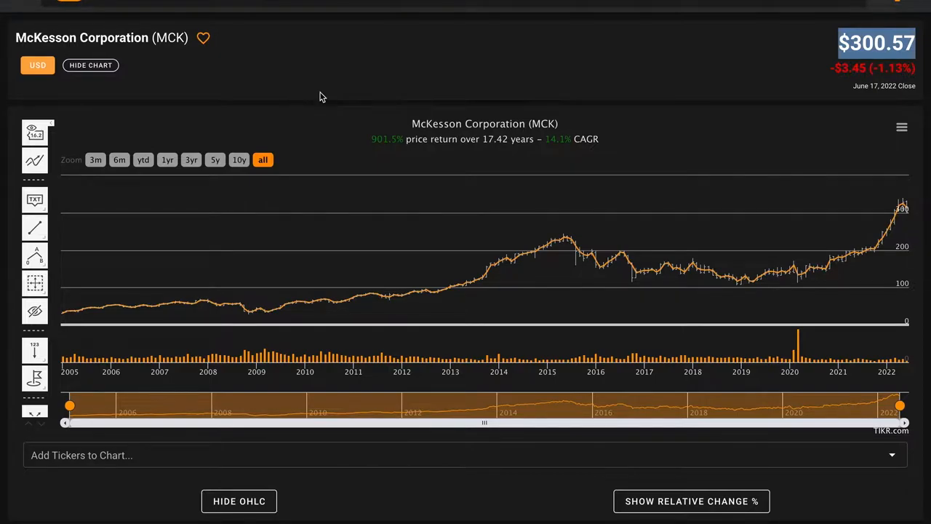
Scroll down to McKesson's overview with key stats and business description
scroll(down, 3)
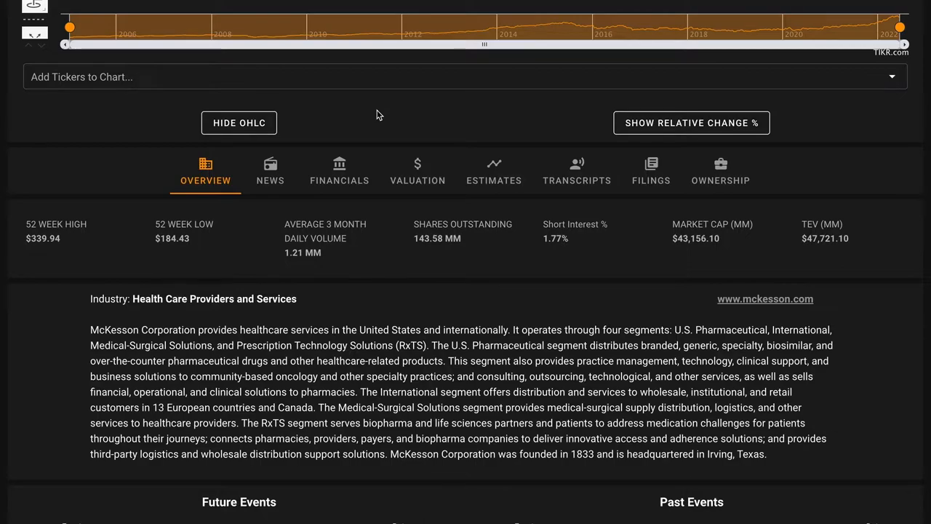
mouse_move(440, 240)
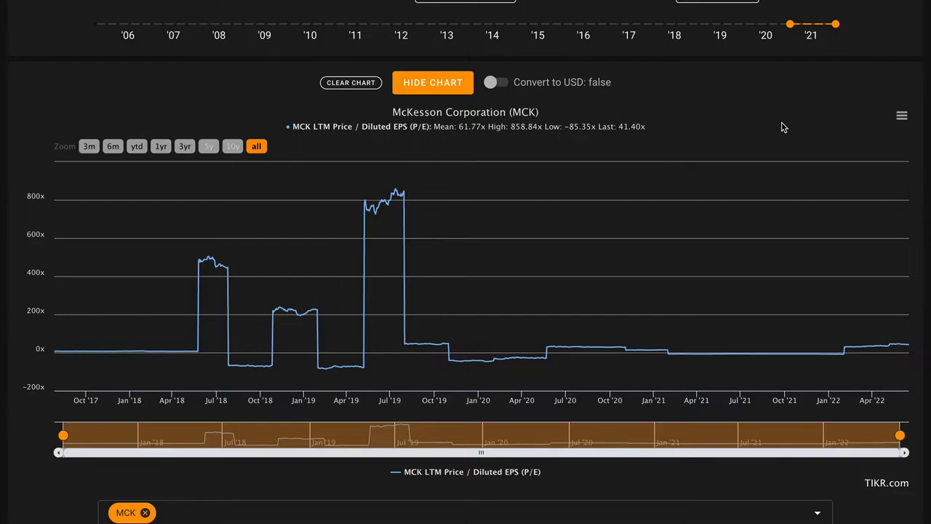
mouse_move(268, 262)
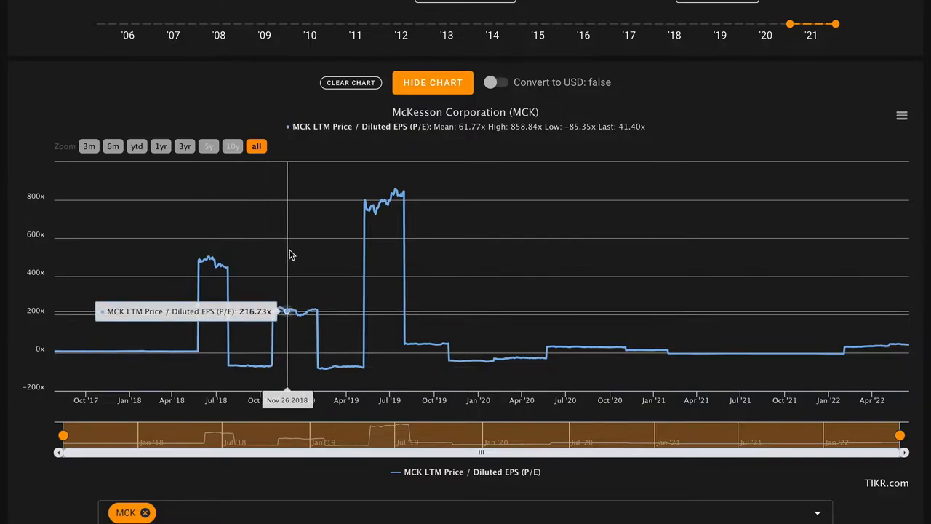
mouse_move(211, 224)
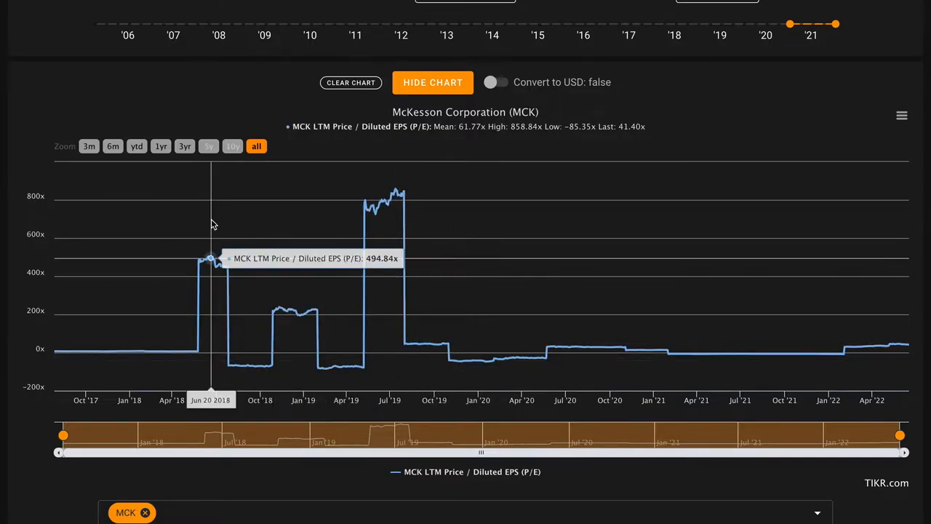
mouse_move(236, 226)
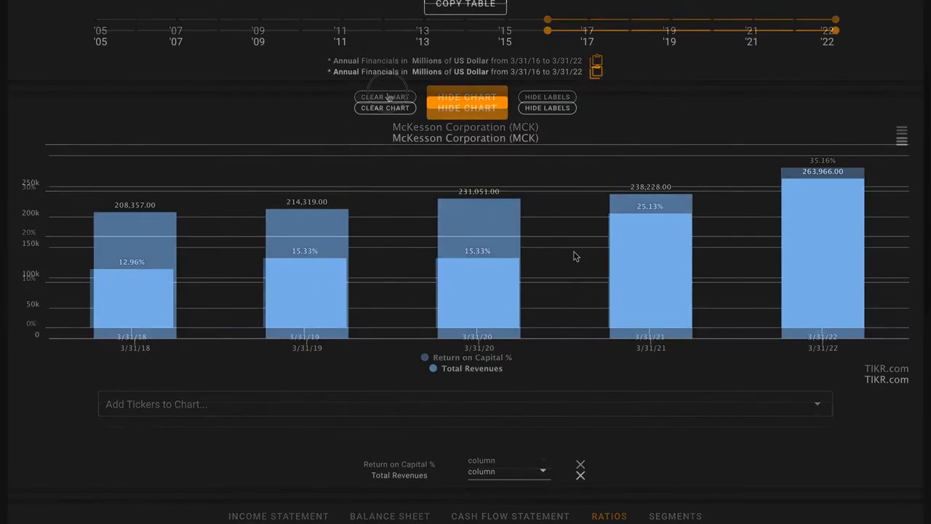
click(580, 466)
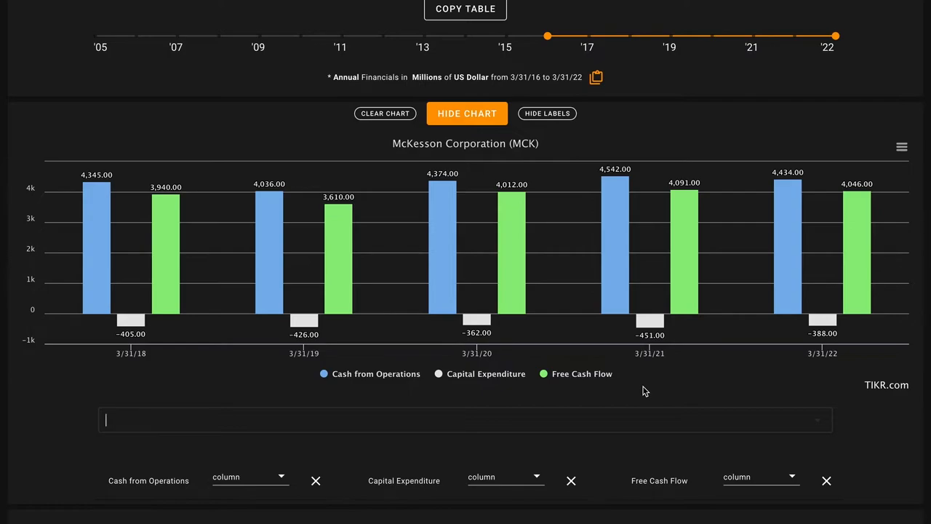
Select a cash flow line item to chart for fiscal 2018 through 2022
click(465, 419)
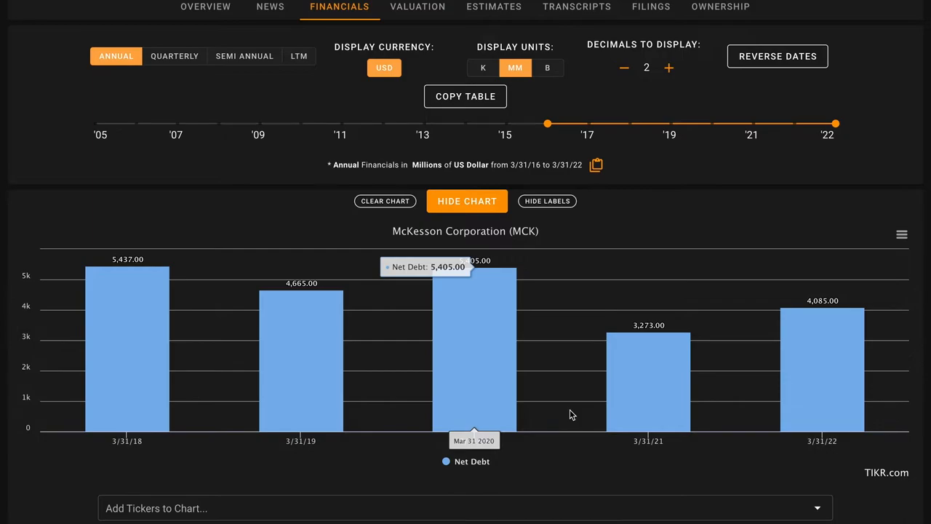
mouse_move(822, 393)
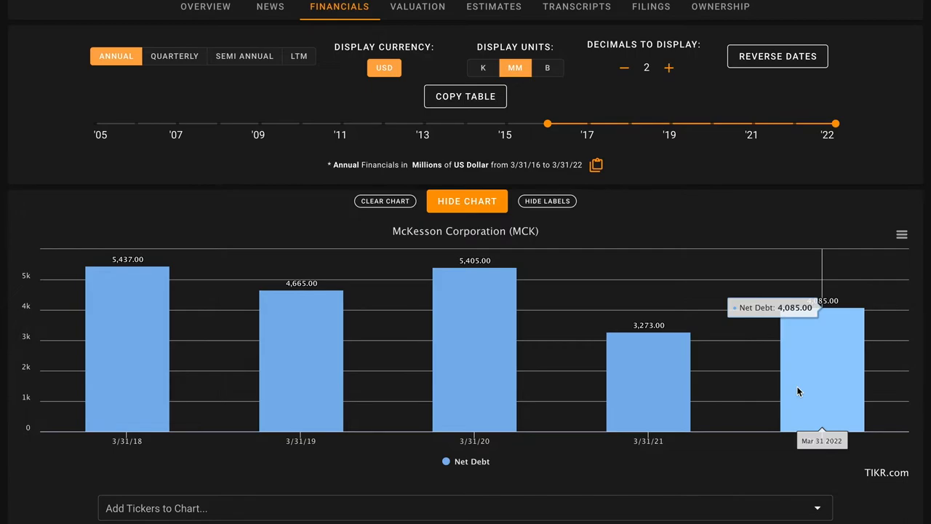
mouse_move(764, 361)
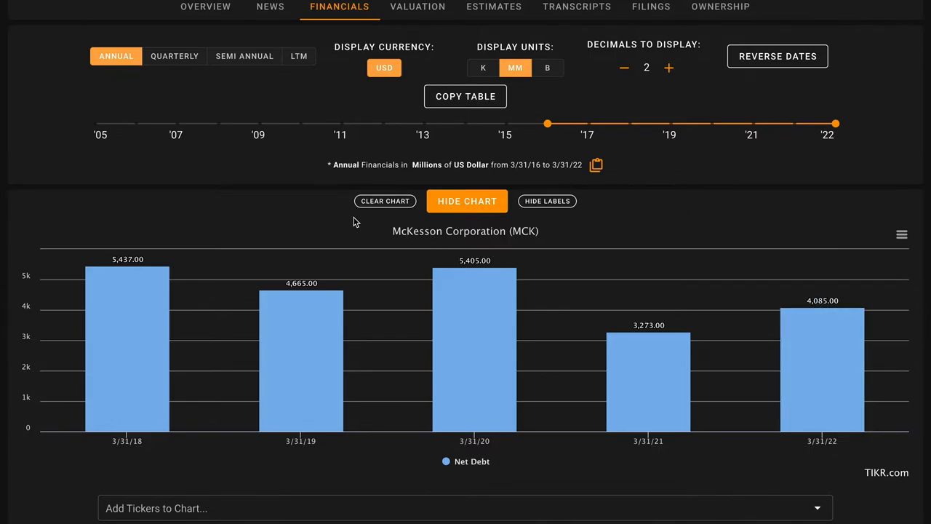
Return to McKesson's full-history price chart showing the June 2022 close
click(205, 6)
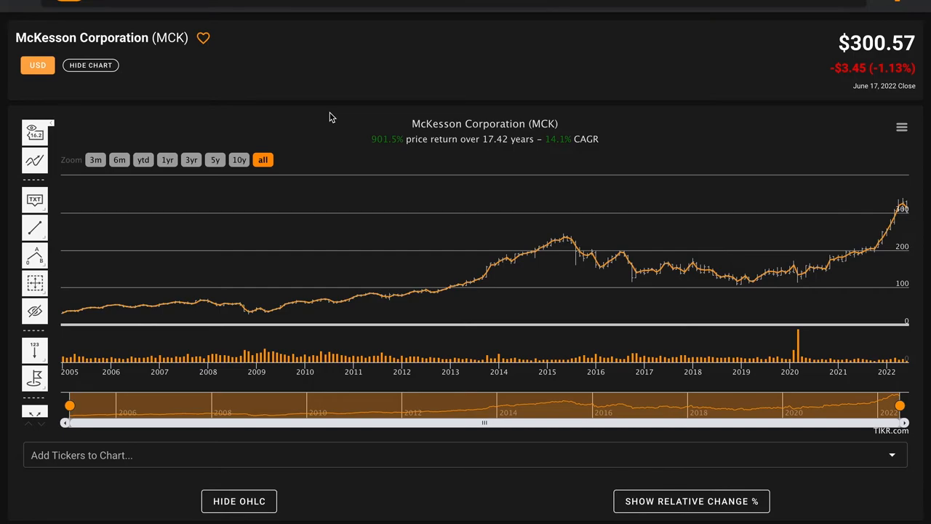
mouse_move(192, 73)
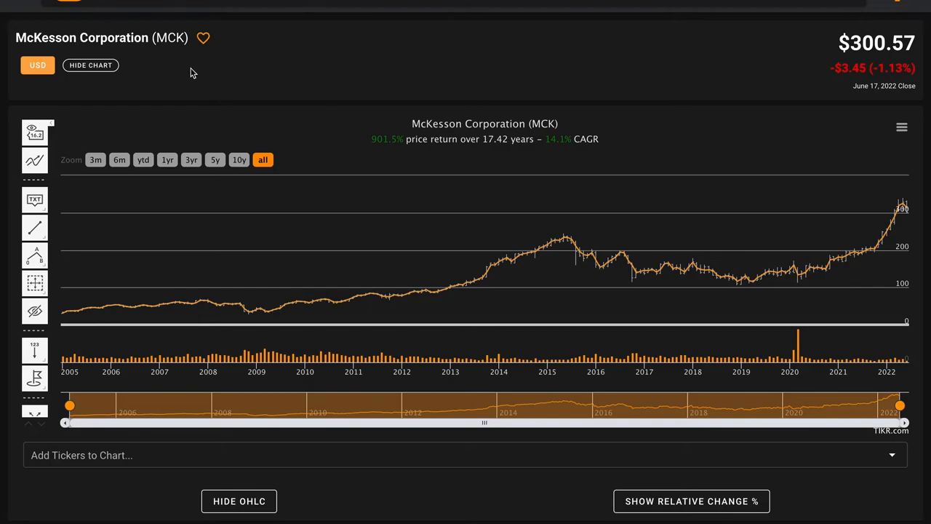